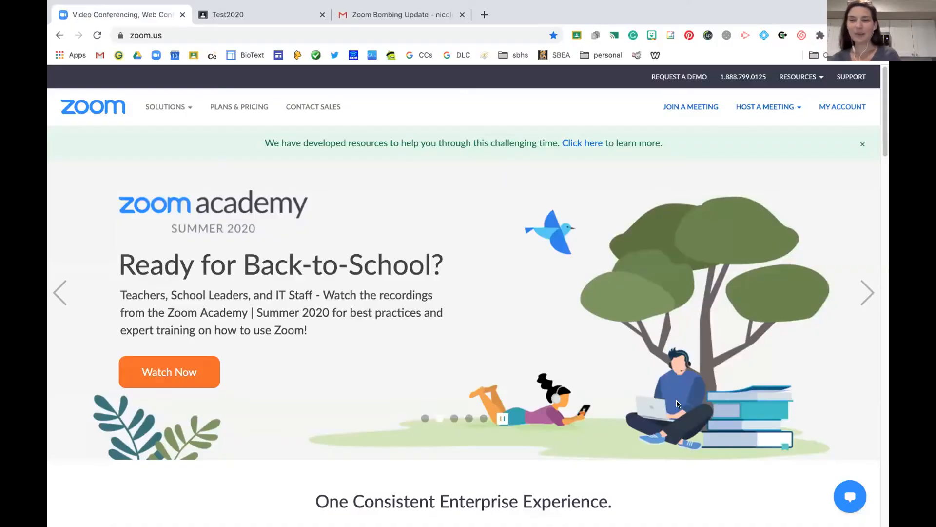
Go to My Account and show the Meetings page listing upcoming scheduled meetings
left_click(842, 108)
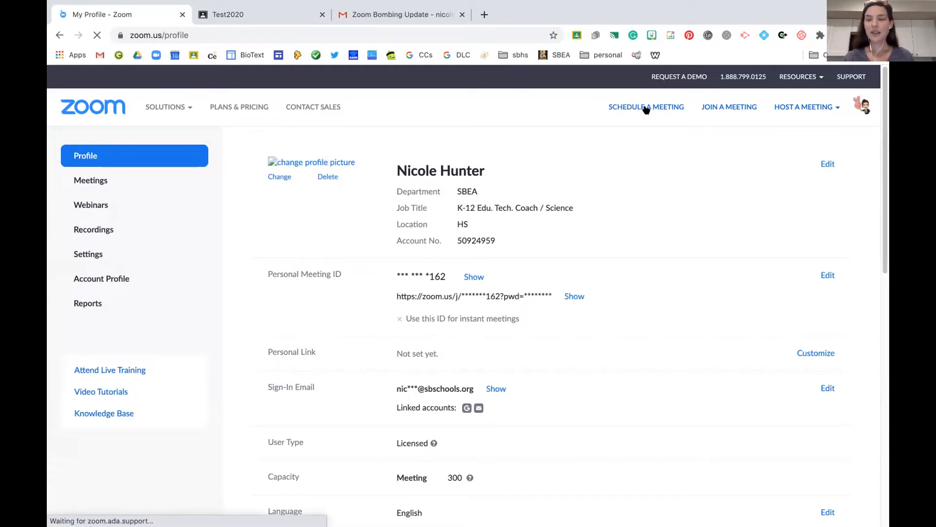
left_click(90, 180)
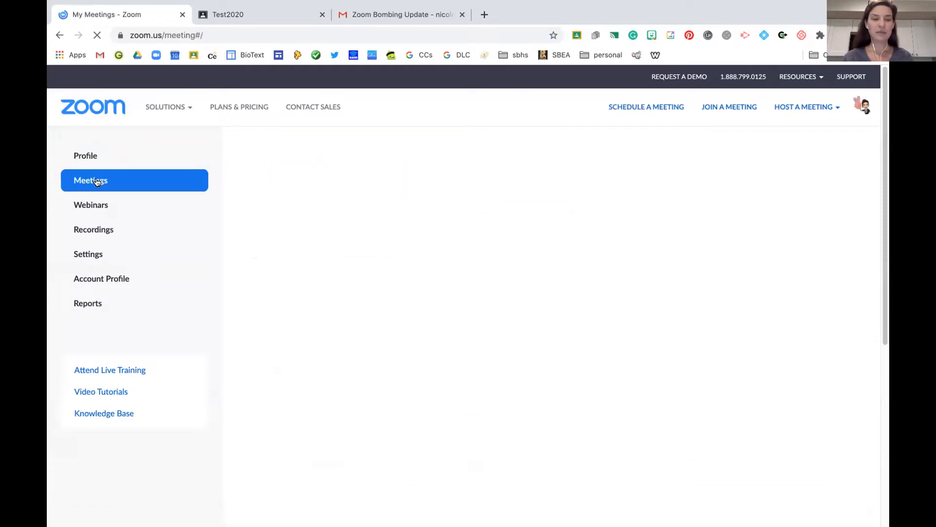
left_click(90, 180)
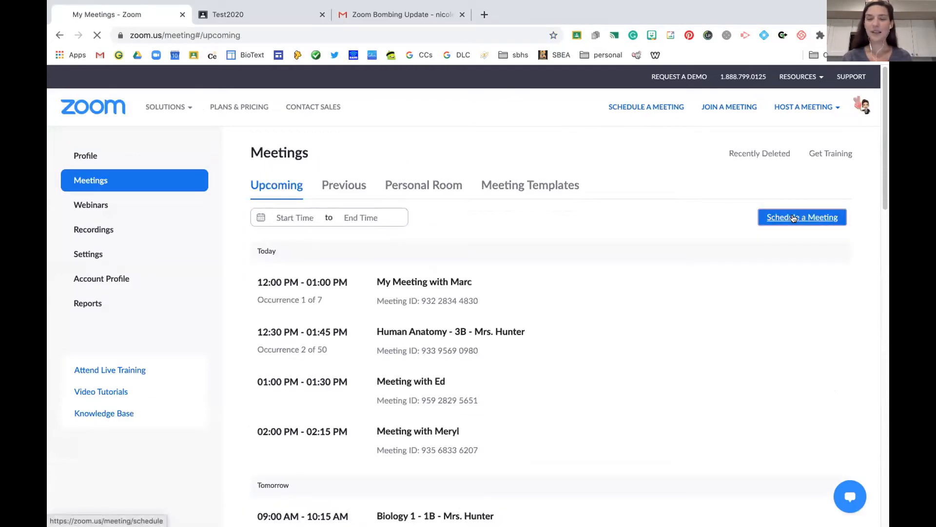
Start scheduling 'My Meeting with Marc.' as a daily recurring meeting ending after 7 occurrences
left_click(801, 216)
type("My Meeting")
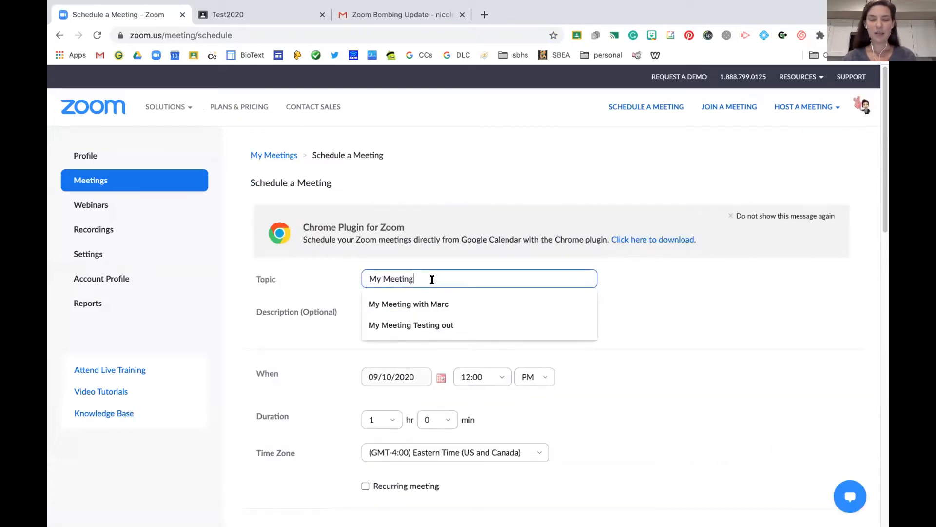
type("with Marc.")
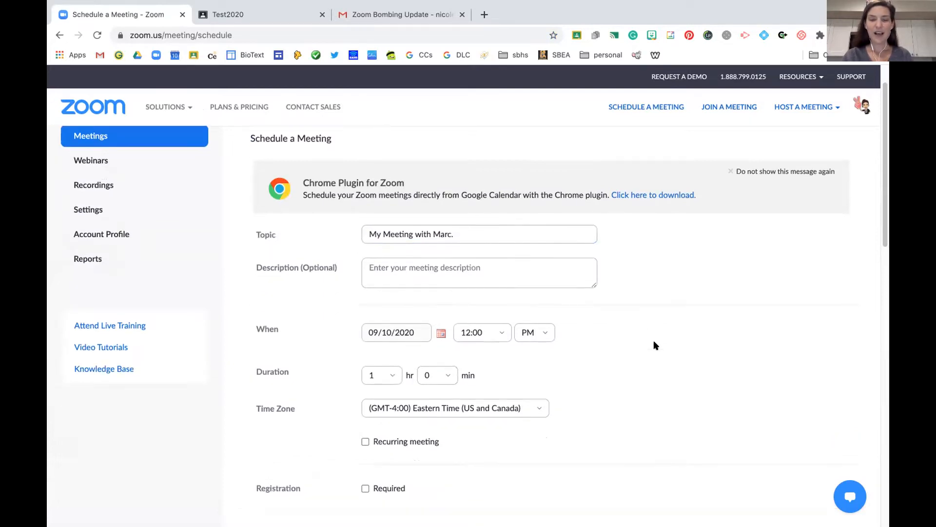
scroll("down", 3)
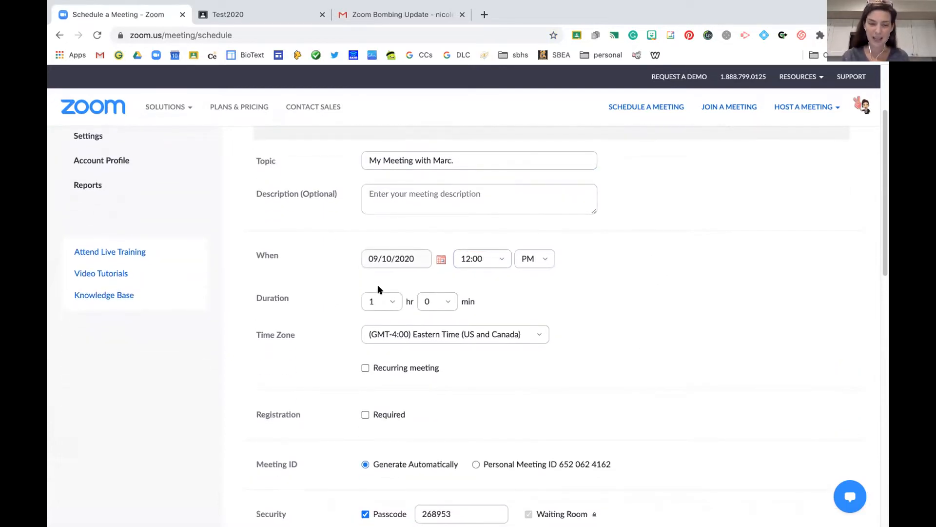
mouse_move(553, 314)
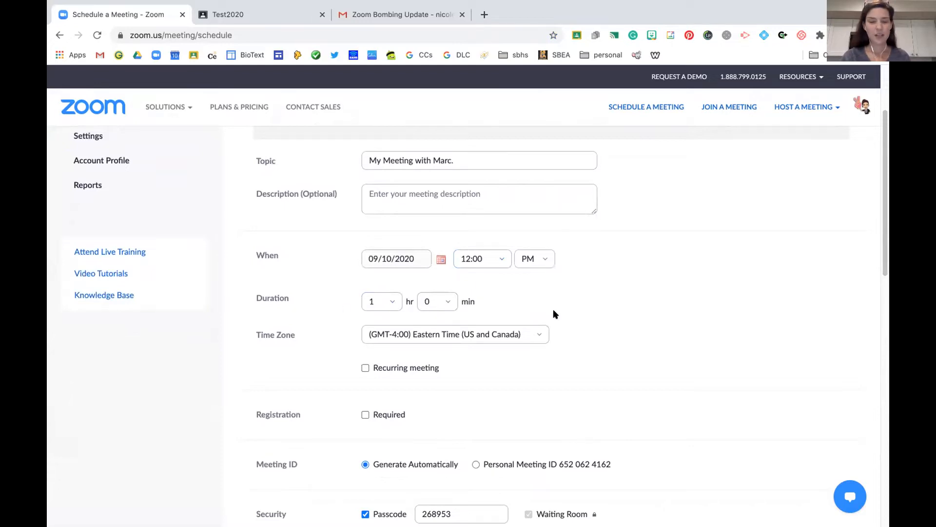
scroll("down", 3)
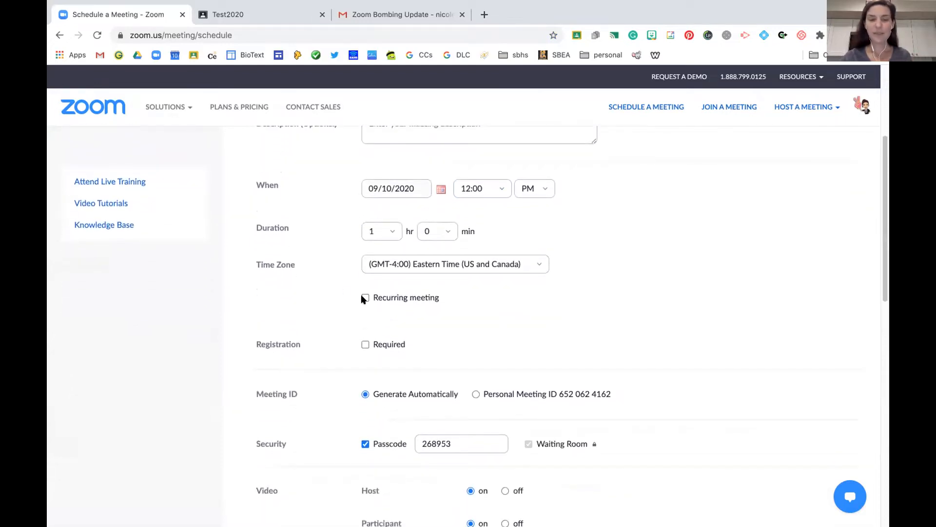
left_click(364, 298)
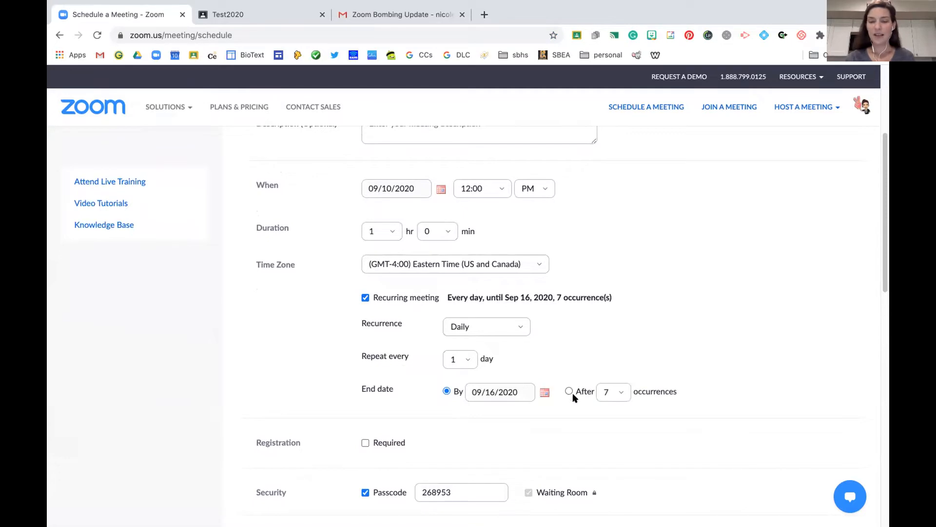
left_click(569, 391)
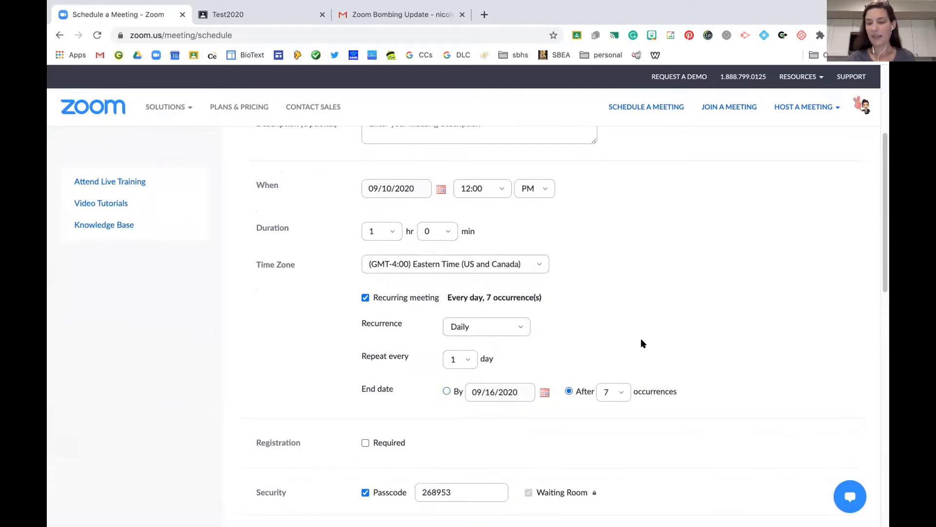
scroll("down", 3)
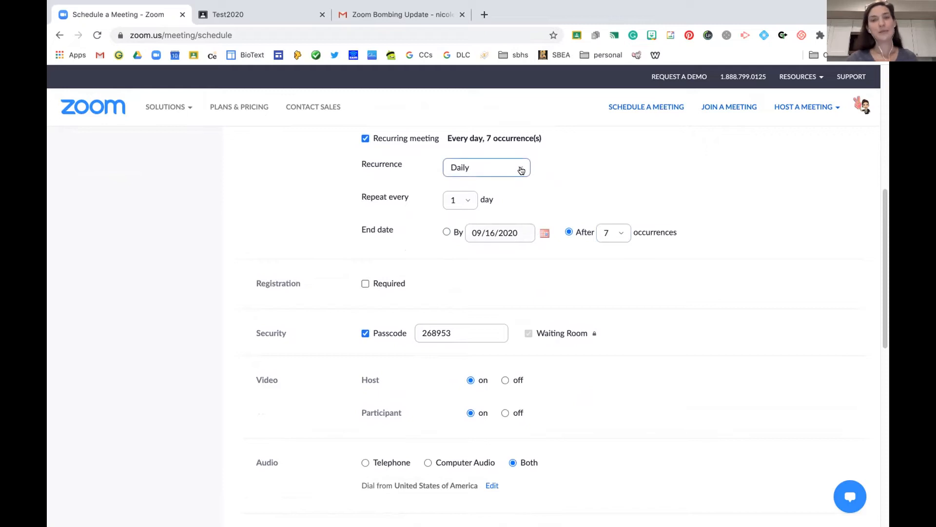
left_click(486, 167)
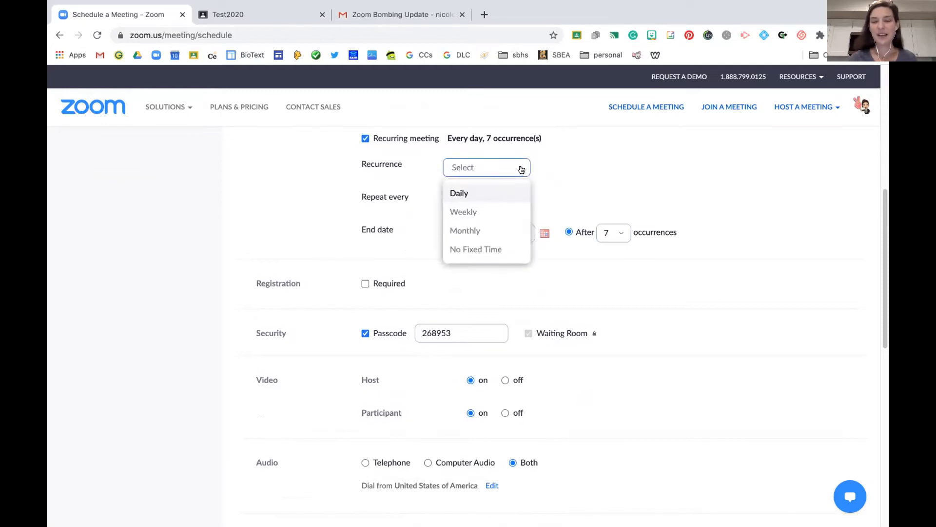
mouse_move(476, 249)
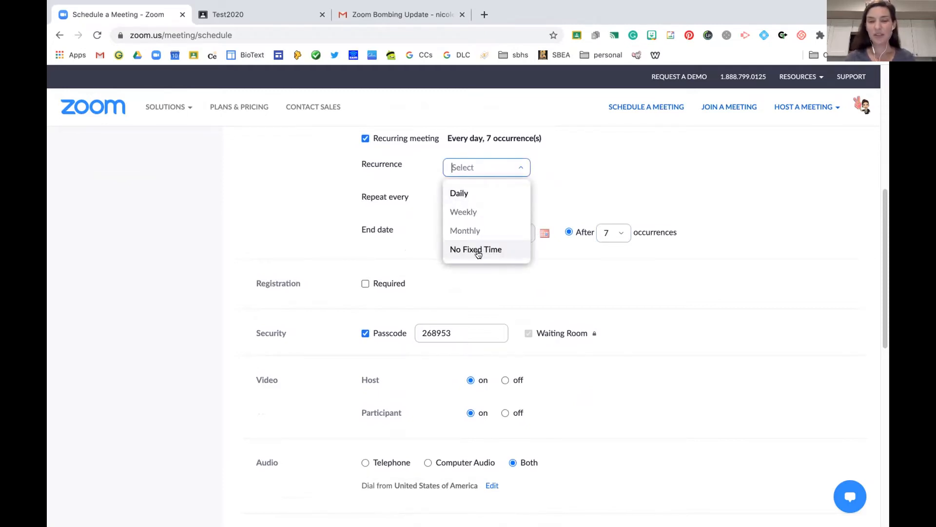
mouse_move(507, 252)
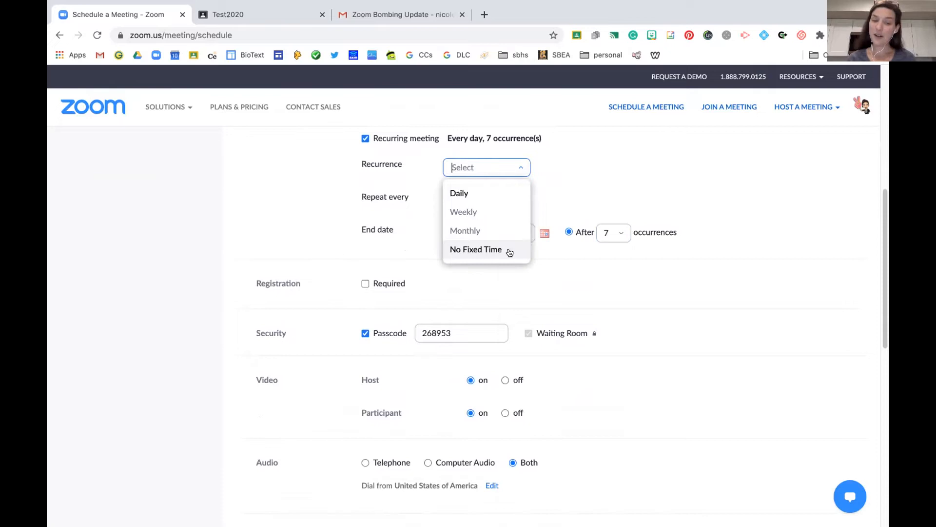
mouse_move(509, 234)
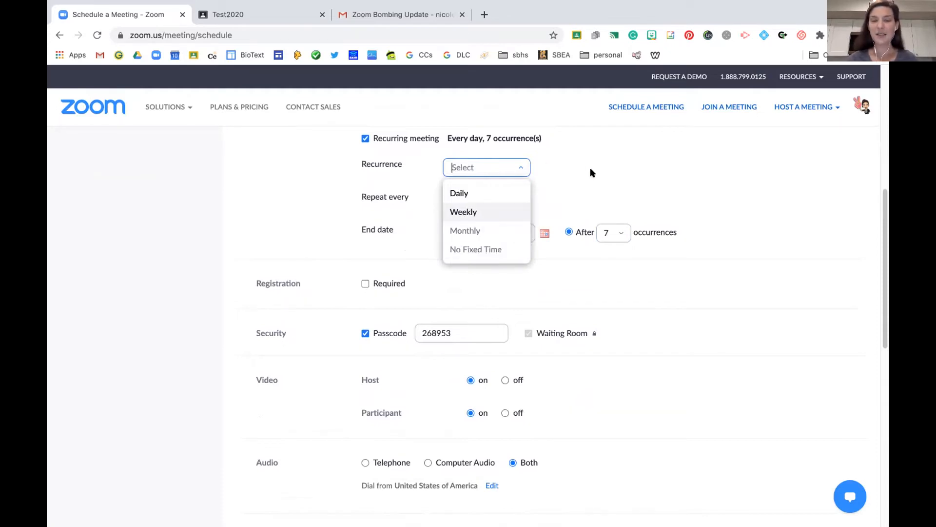
left_click(458, 193)
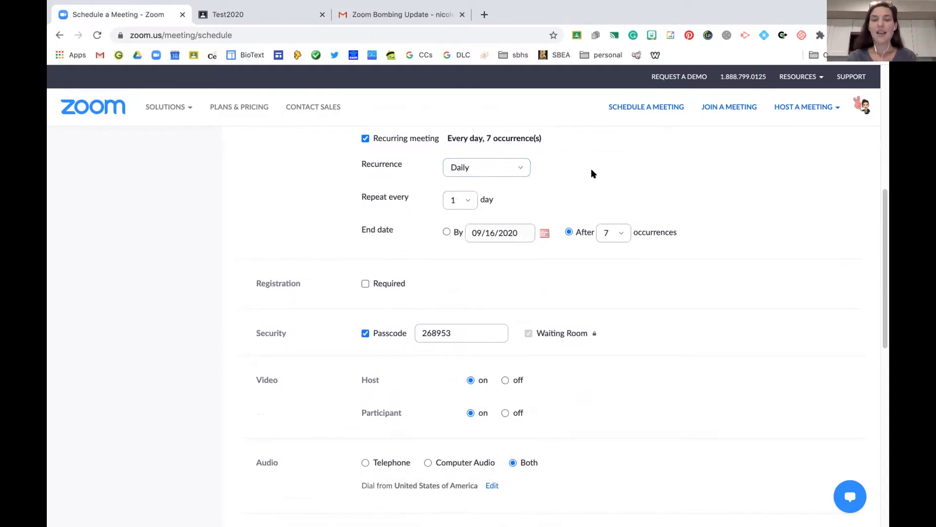
left_click(485, 167)
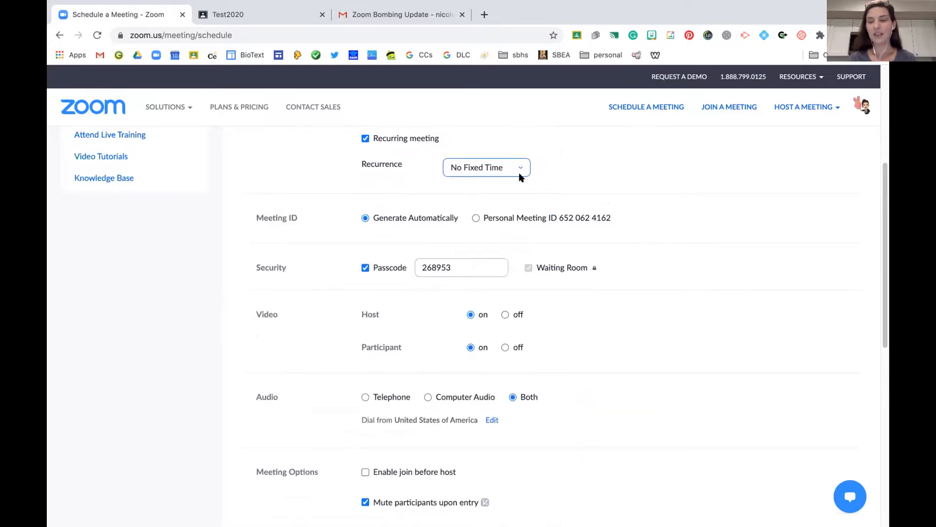
left_click(486, 167)
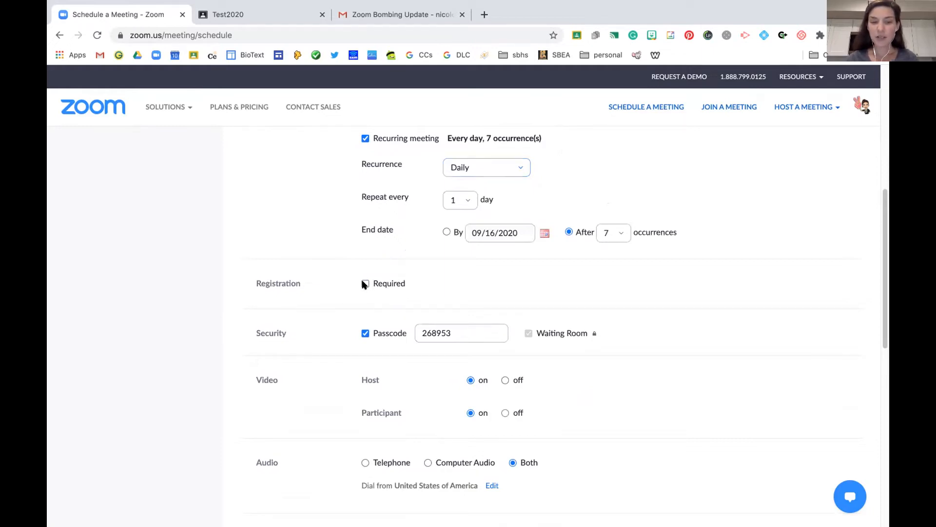
Enable Registration Required with attendees registering once for any occurrence
left_click(364, 283)
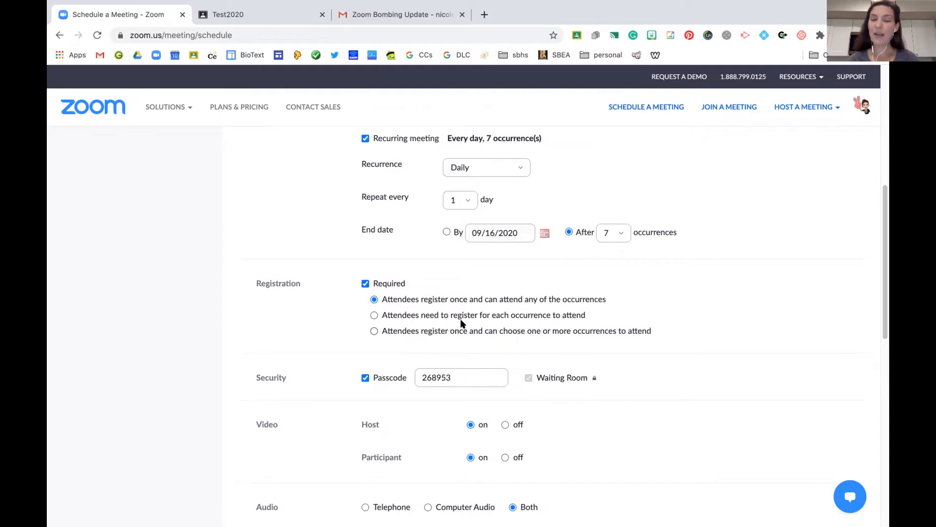
mouse_move(613, 312)
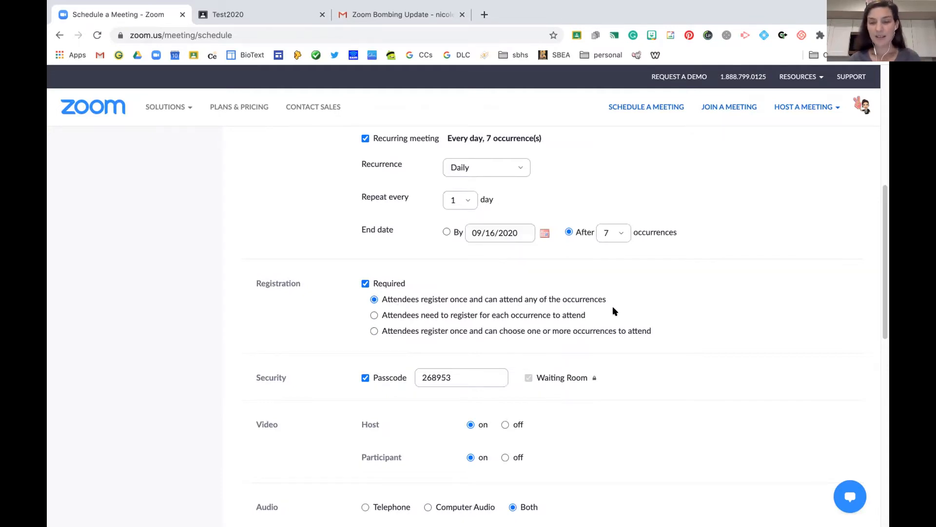
scroll("down", 3)
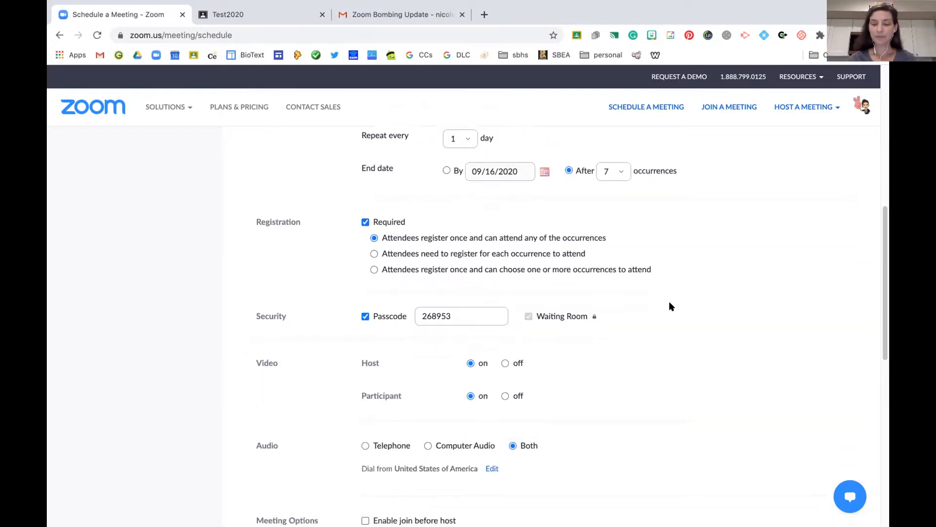
scroll("down", 3)
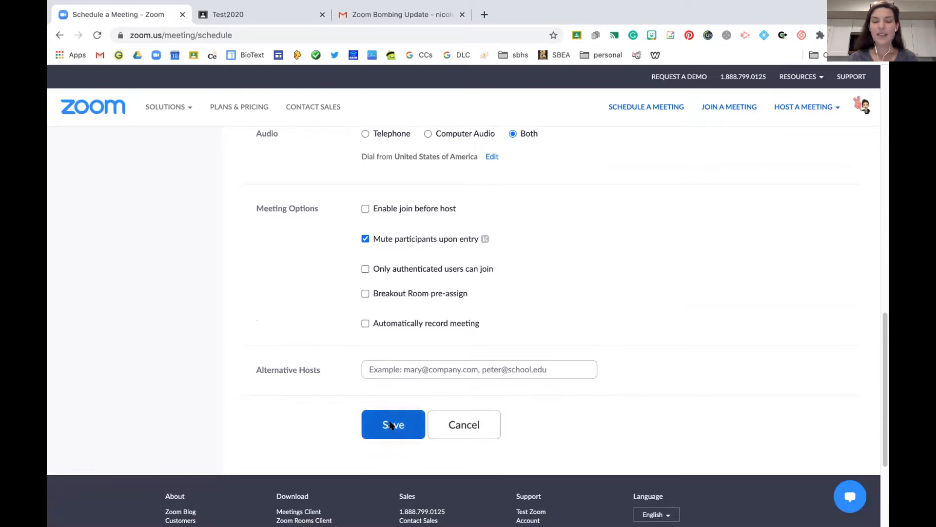
Save the meeting and bring the Registration section with its link into view
left_click(393, 424)
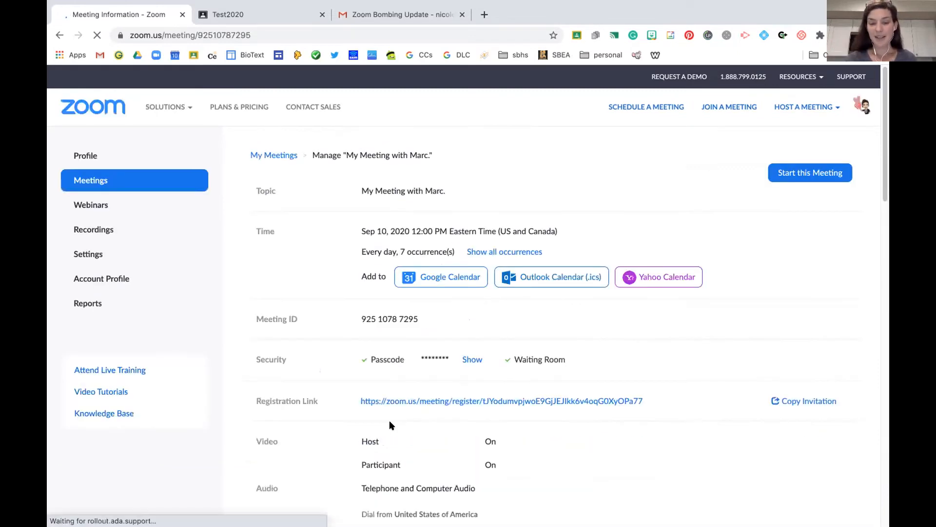
scroll("down", 3)
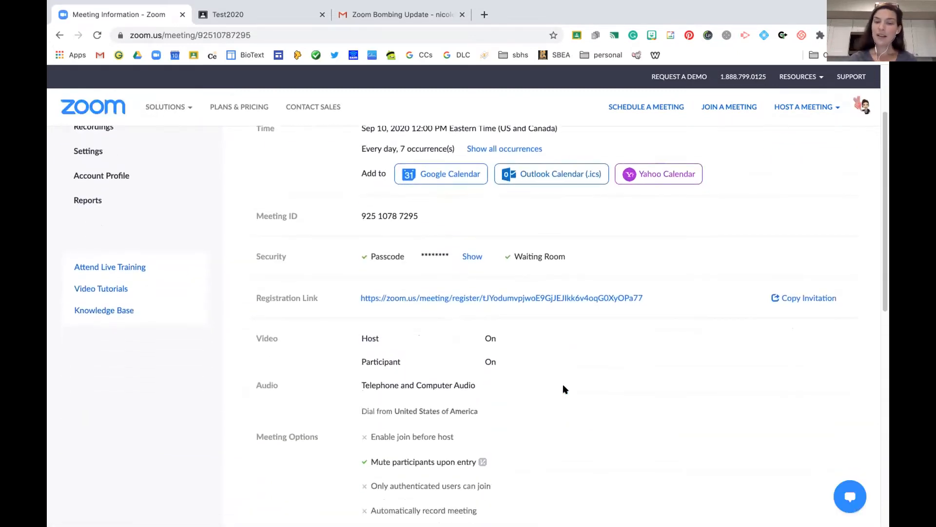
scroll("down", 3)
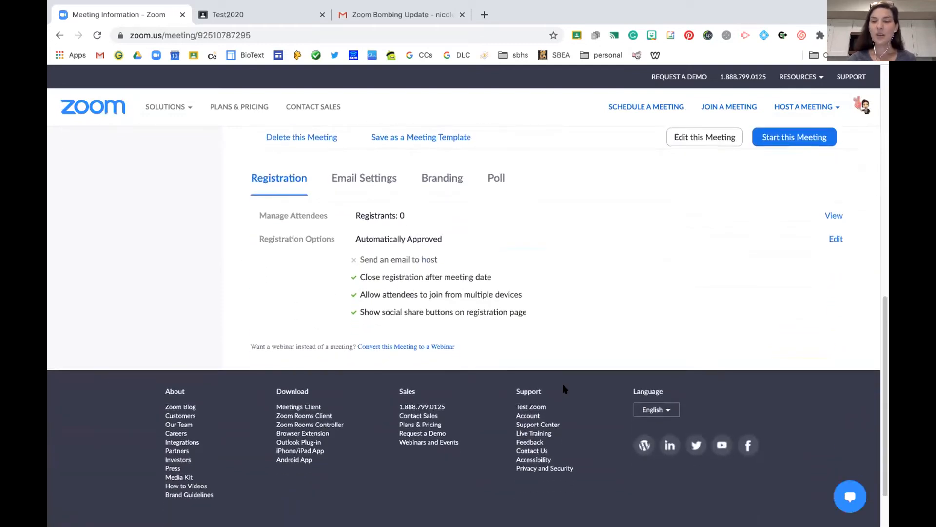
scroll("down", 3)
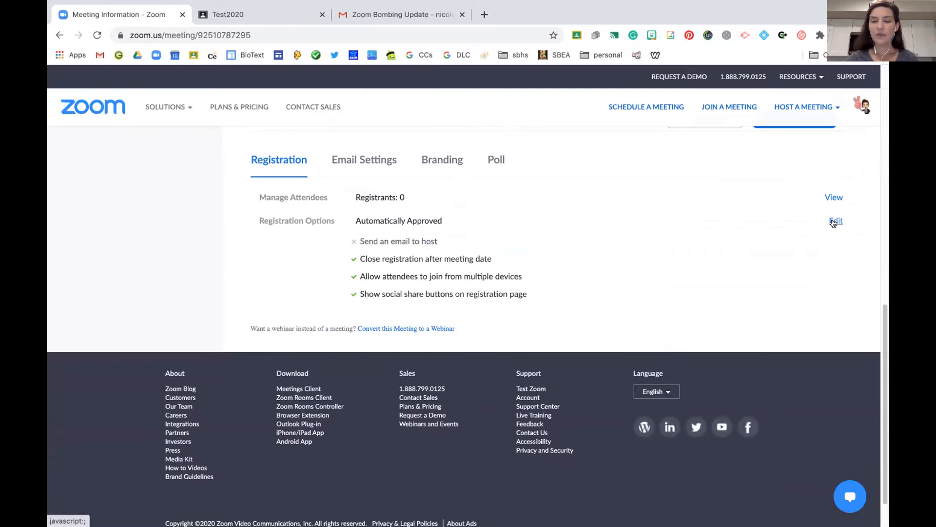
Set registration to Manually Approve, disable multi-device joining and social share buttons, and save all
left_click(836, 221)
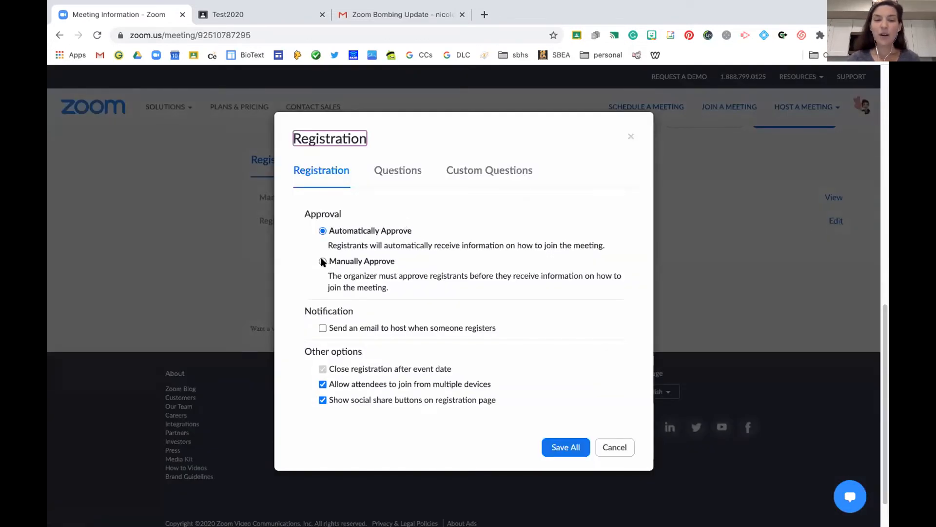
left_click(323, 262)
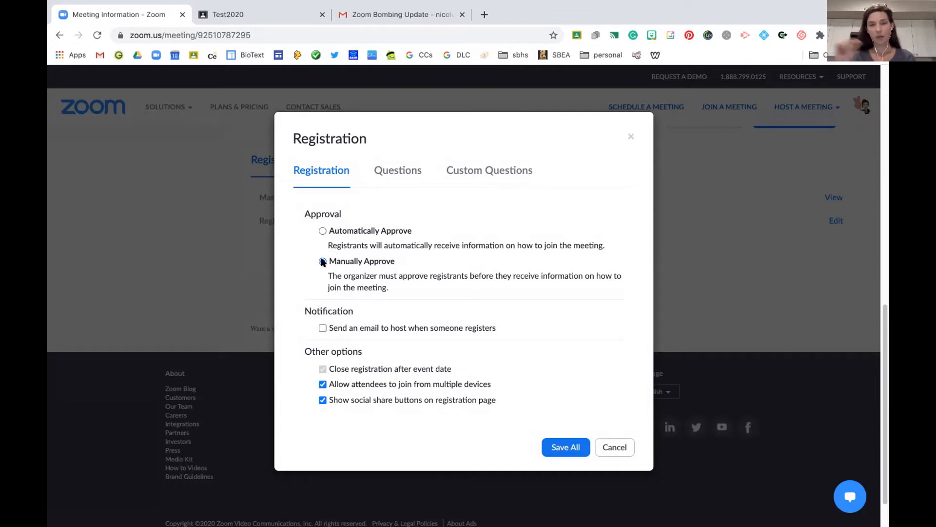
left_click(322, 261)
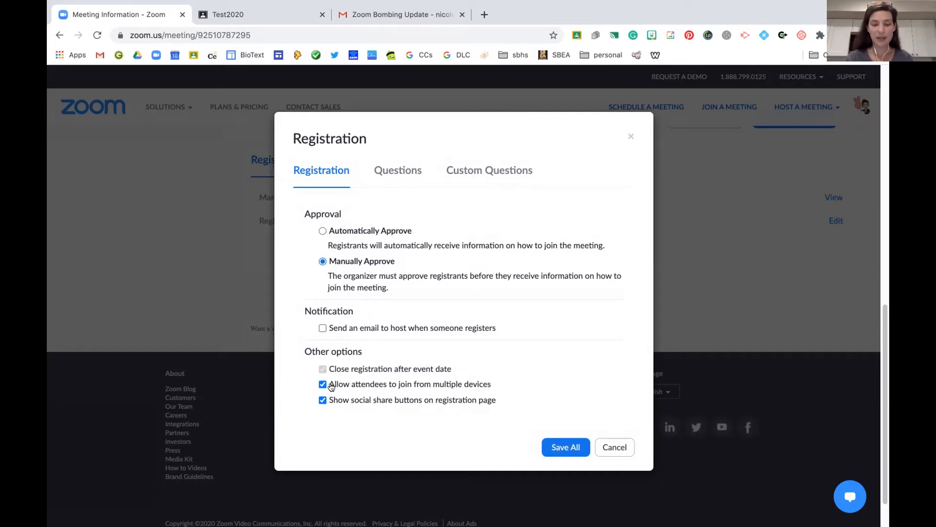
left_click(323, 383)
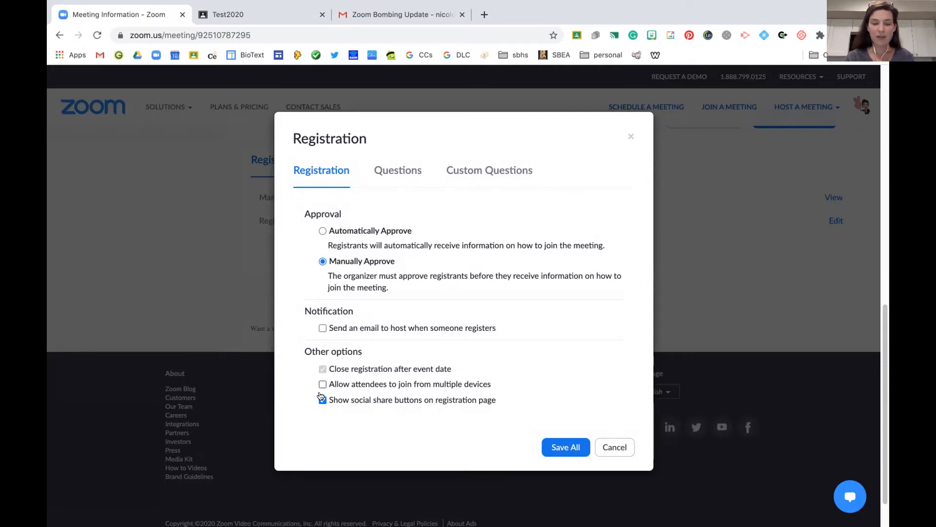
left_click(323, 400)
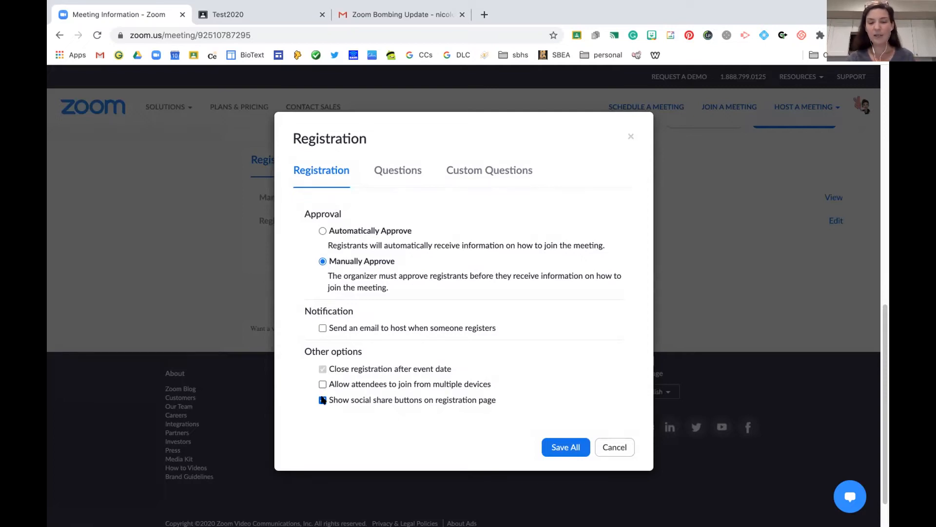
left_click(322, 399)
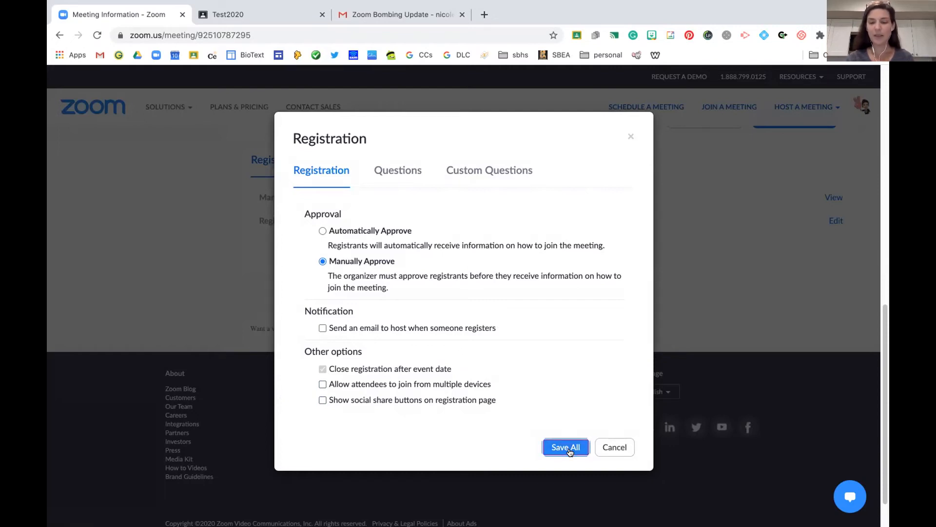
left_click(565, 446)
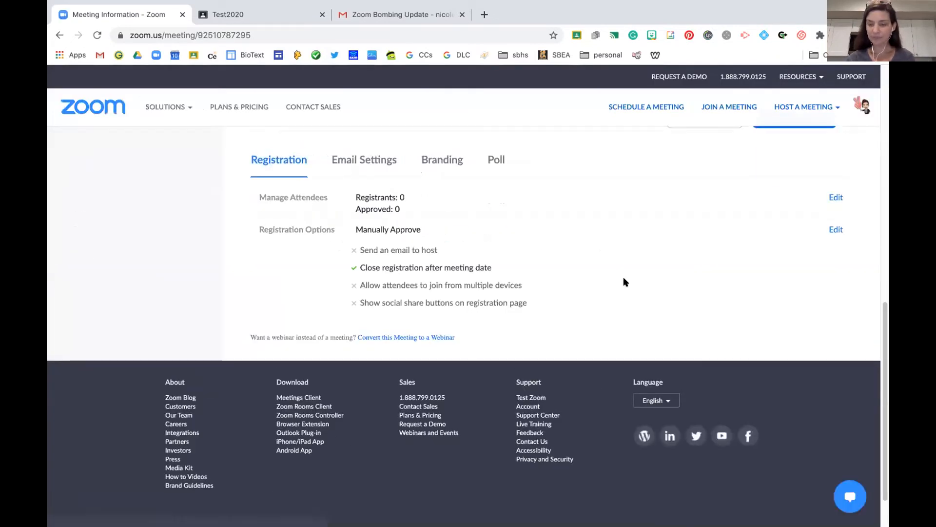
Scroll back up through the saved meeting details before switching to the Test2020 Classroom stream
scroll("up", 3)
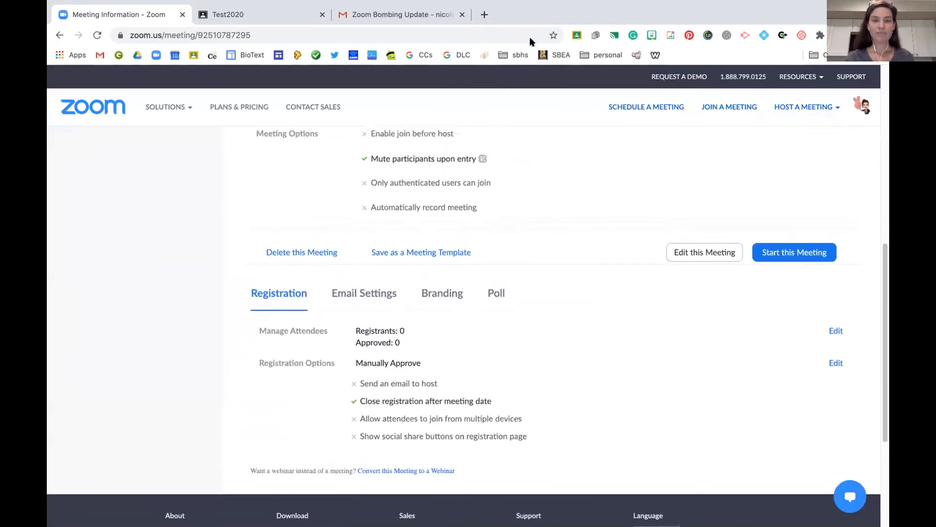
mouse_move(550, 320)
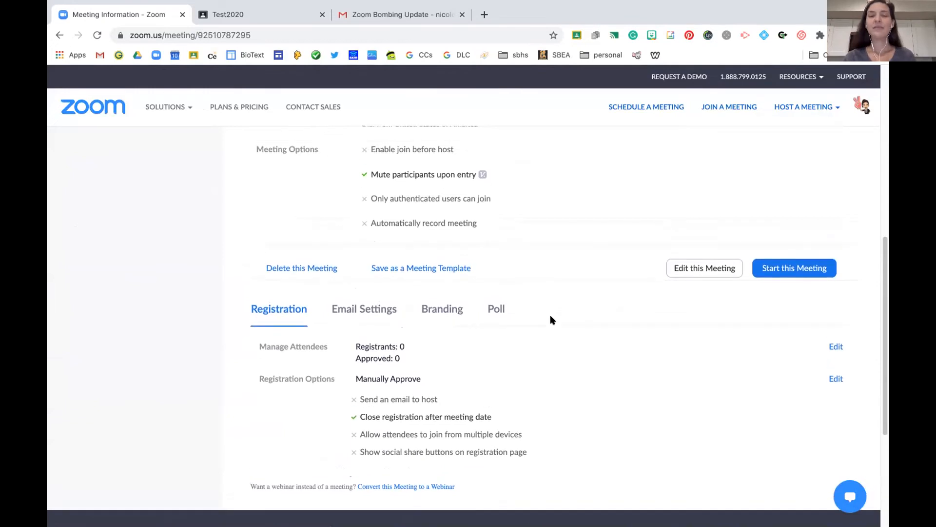
scroll("up", 3)
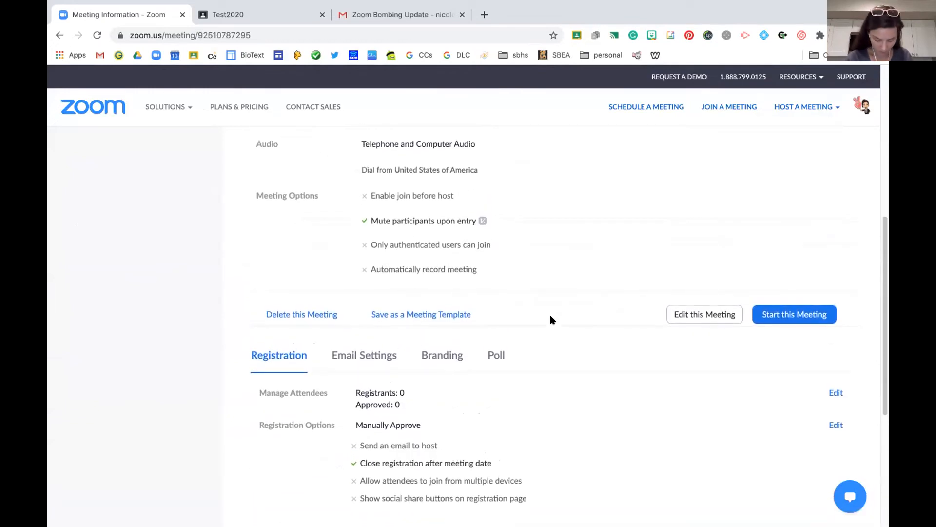
scroll("up", 3)
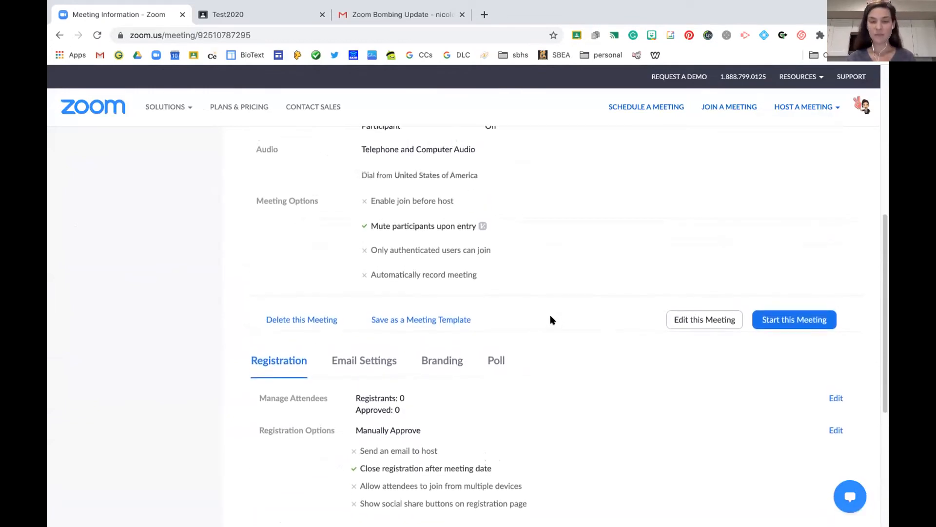
scroll("up", 3)
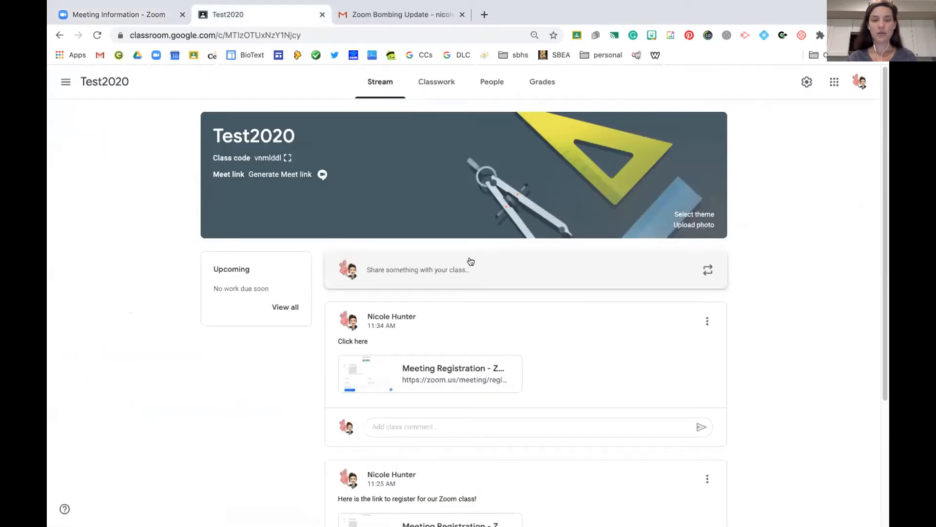
Create a class announcement reading 'Here is our Zoom Link!' with the registration URL
left_click(419, 269)
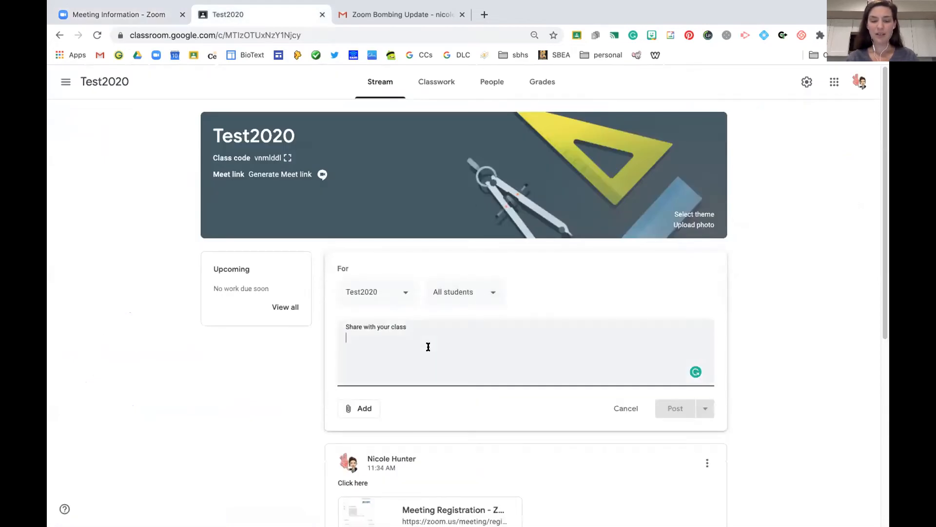
type("Here is our")
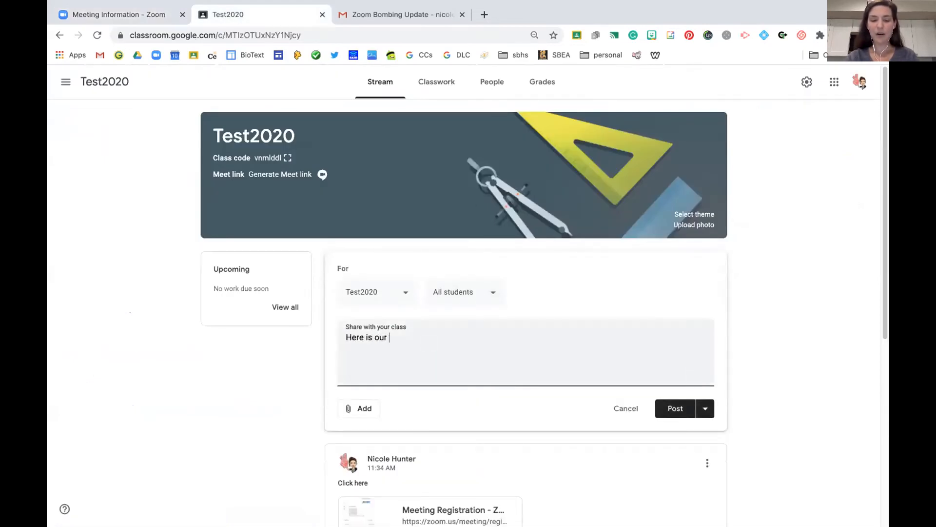
type("Zoom")
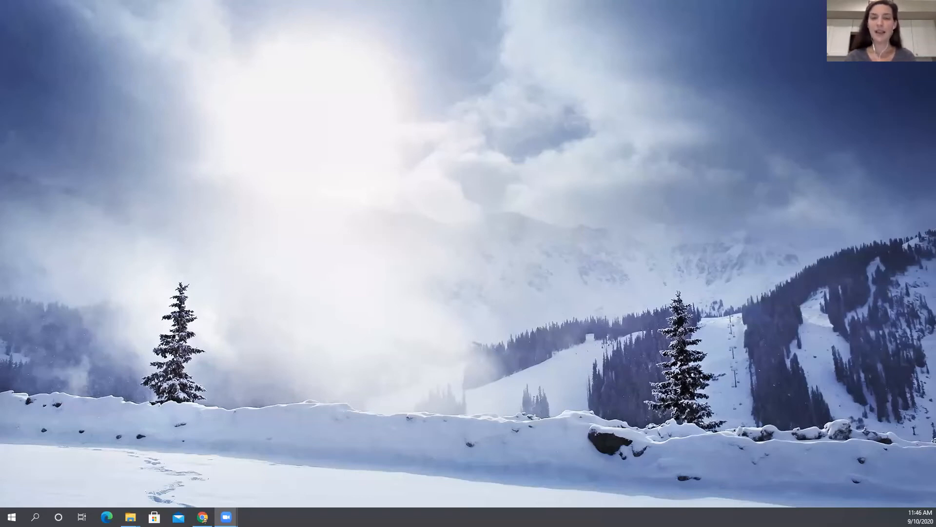
From the Classroom post, follow the Zoom link and submit the student's registration
left_click(203, 516)
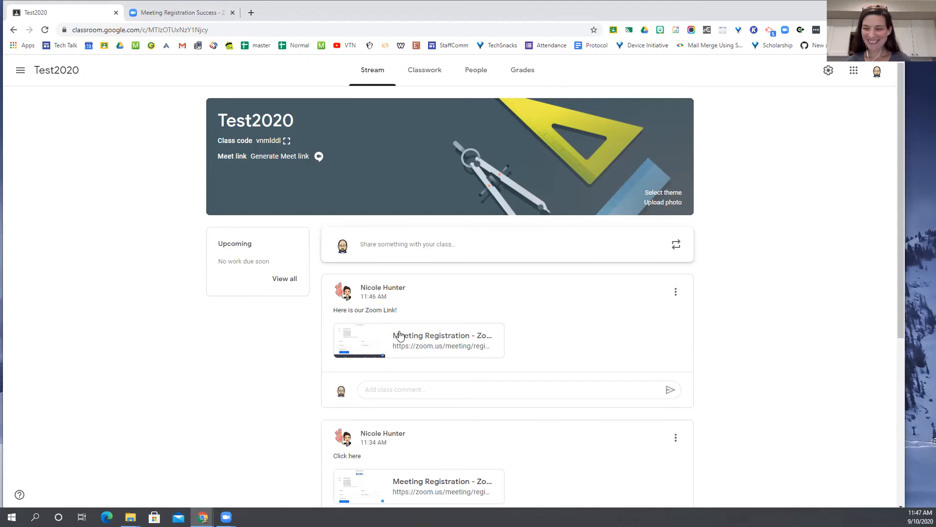
left_click(442, 335)
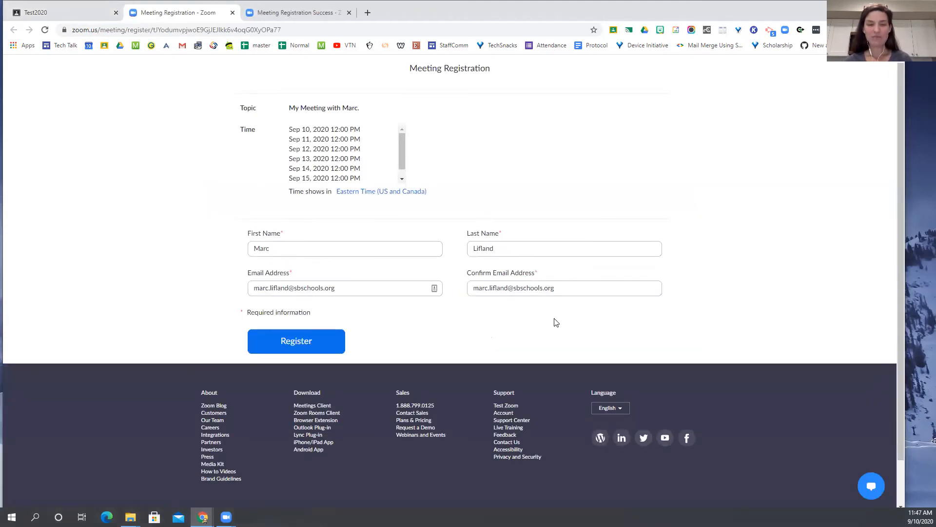
left_click(296, 340)
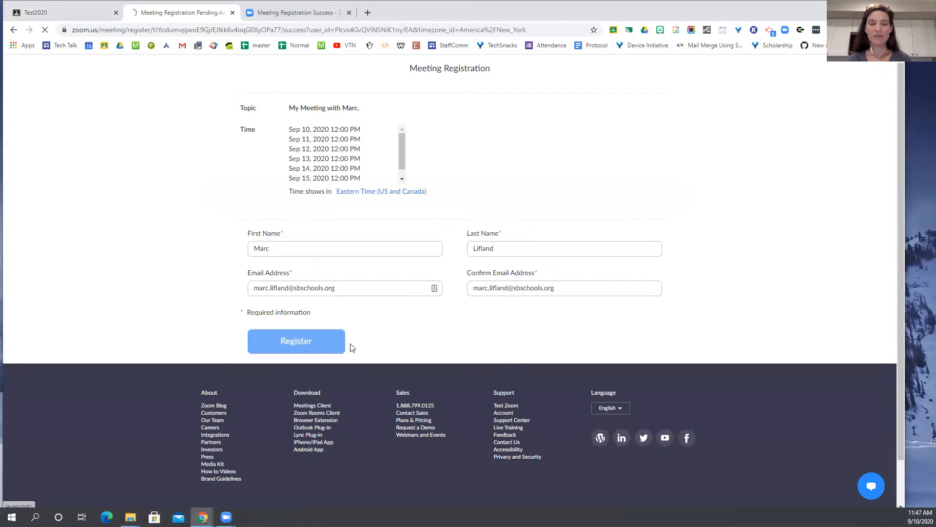
left_click(295, 340)
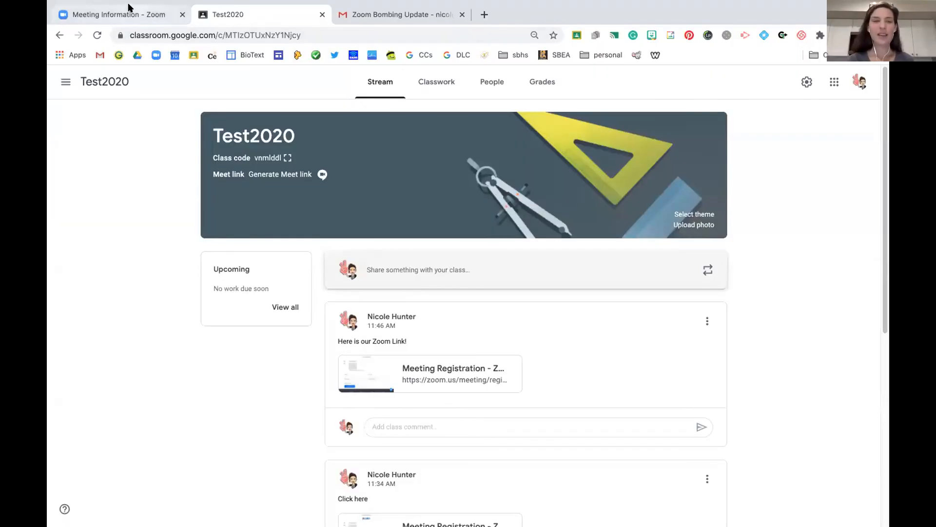
Return to the meeting's information page and open Manage Attendees showing one pending registrant
left_click(116, 14)
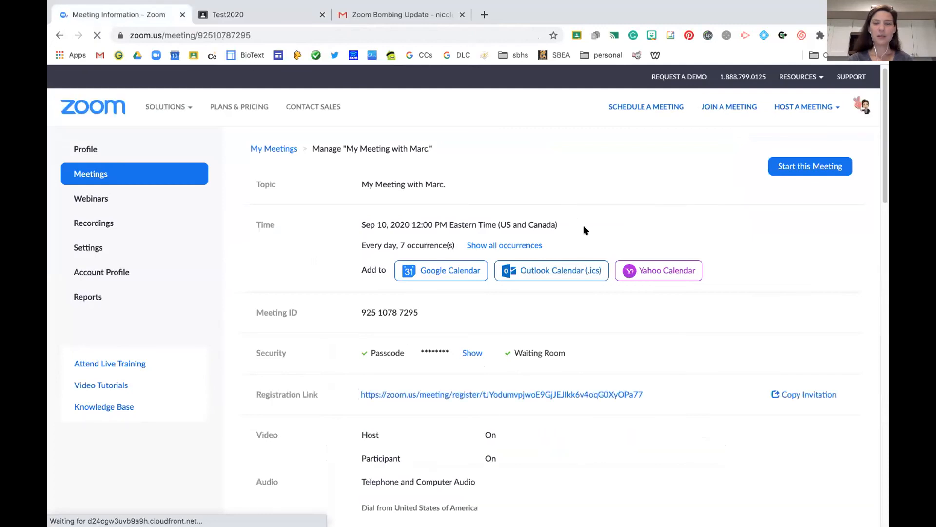
scroll("down", 3)
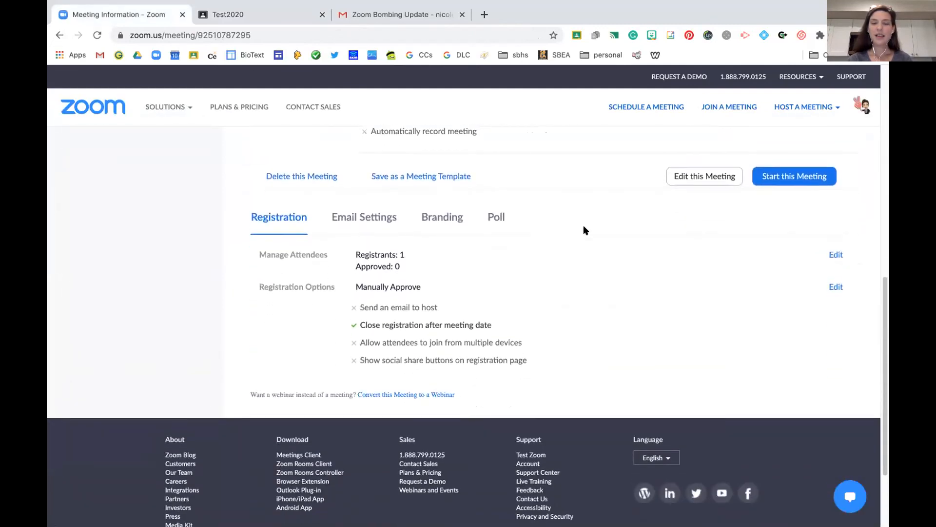
scroll("down", 3)
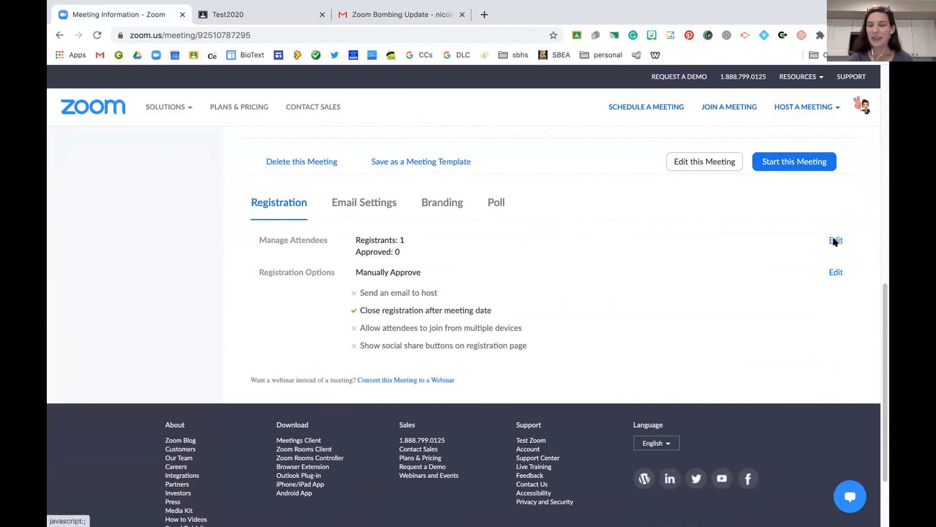
left_click(835, 240)
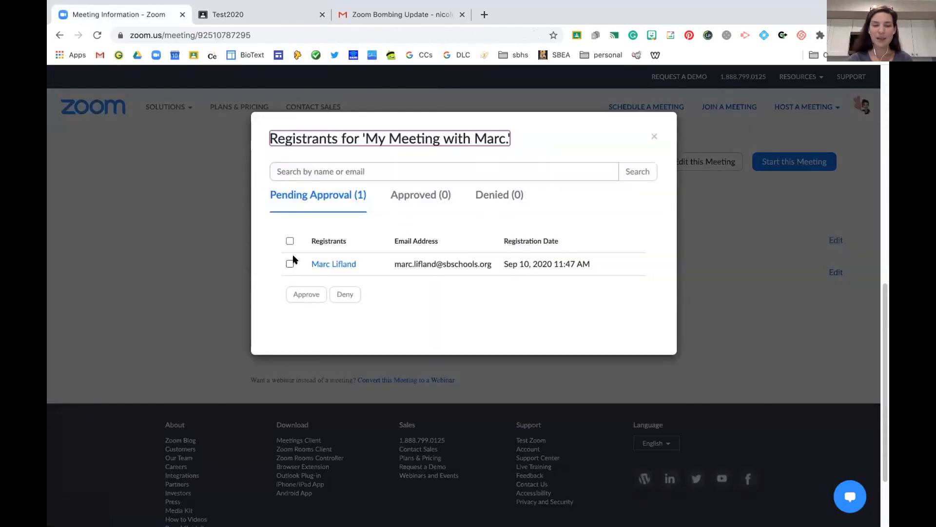
mouse_move(427, 290)
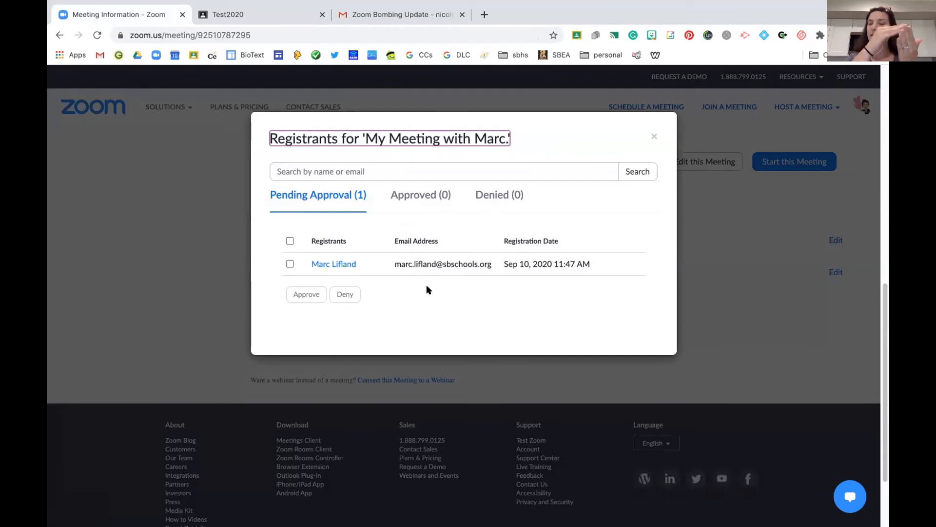
mouse_move(488, 263)
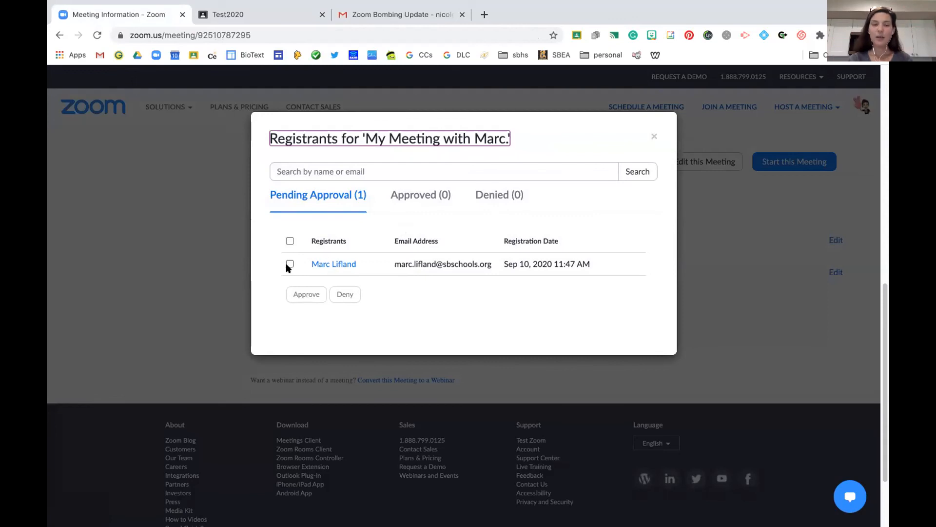
Approve the pending registrant and view the confirmation email with join details in Gmail
left_click(289, 264)
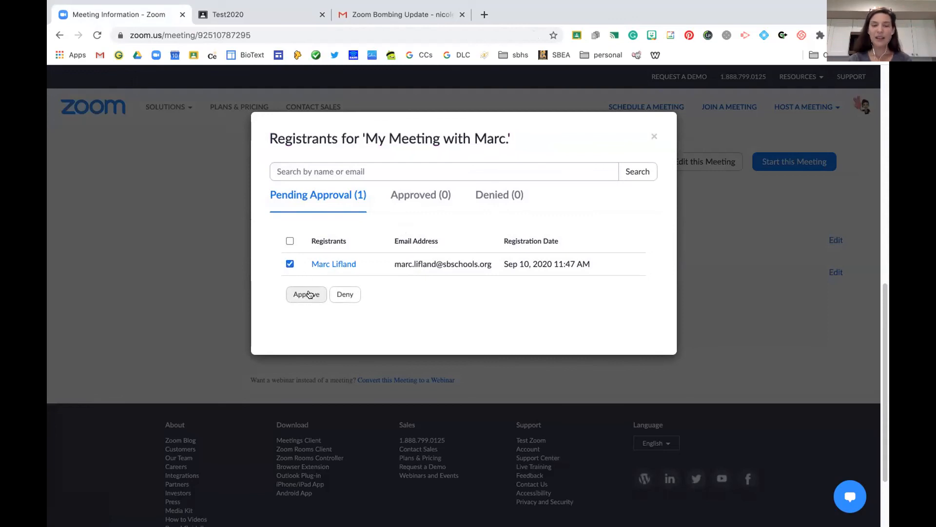
left_click(305, 294)
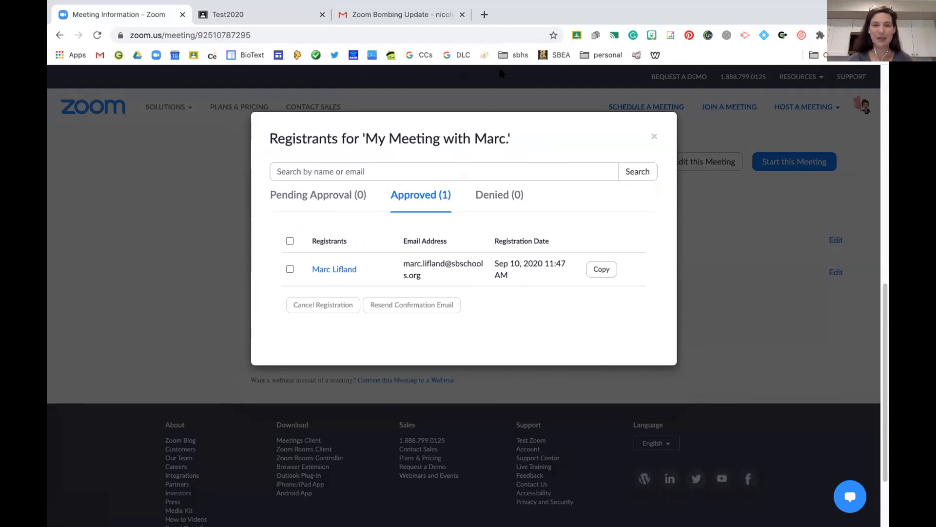
left_click(408, 23)
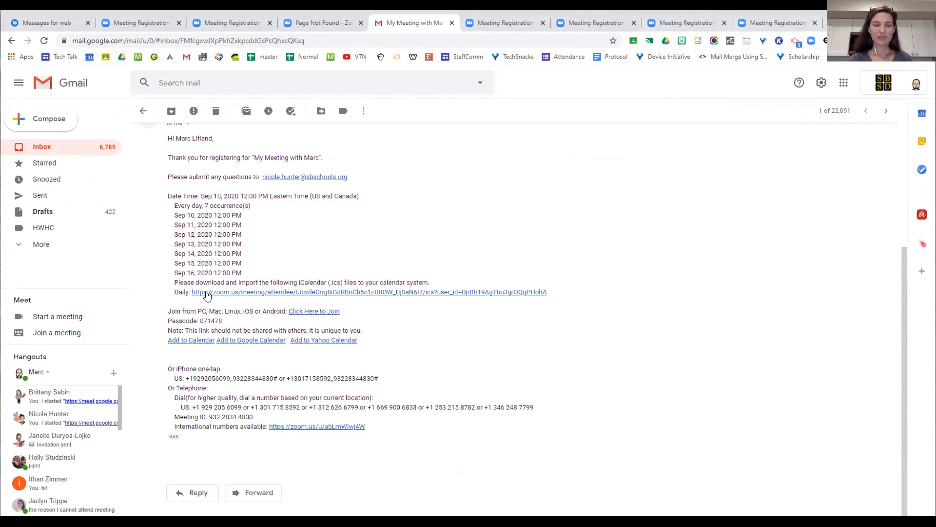
mouse_move(234, 297)
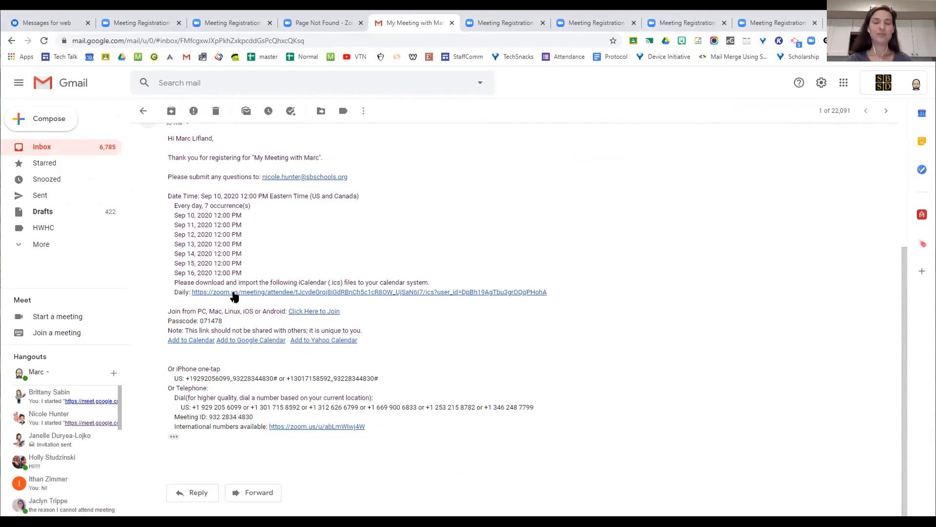